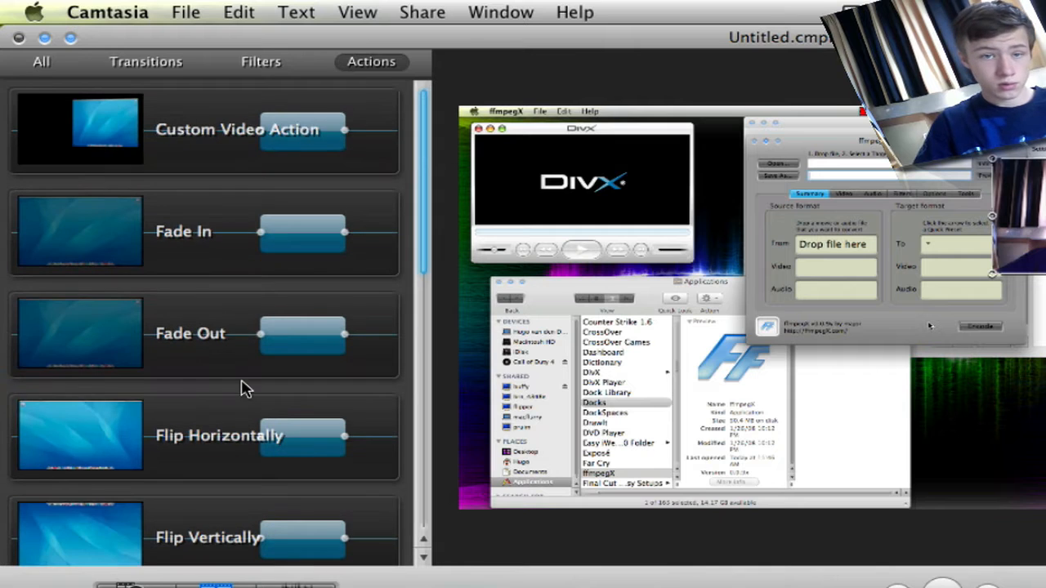
{"action": "mouse_move", "coordinate": [286, 149]}
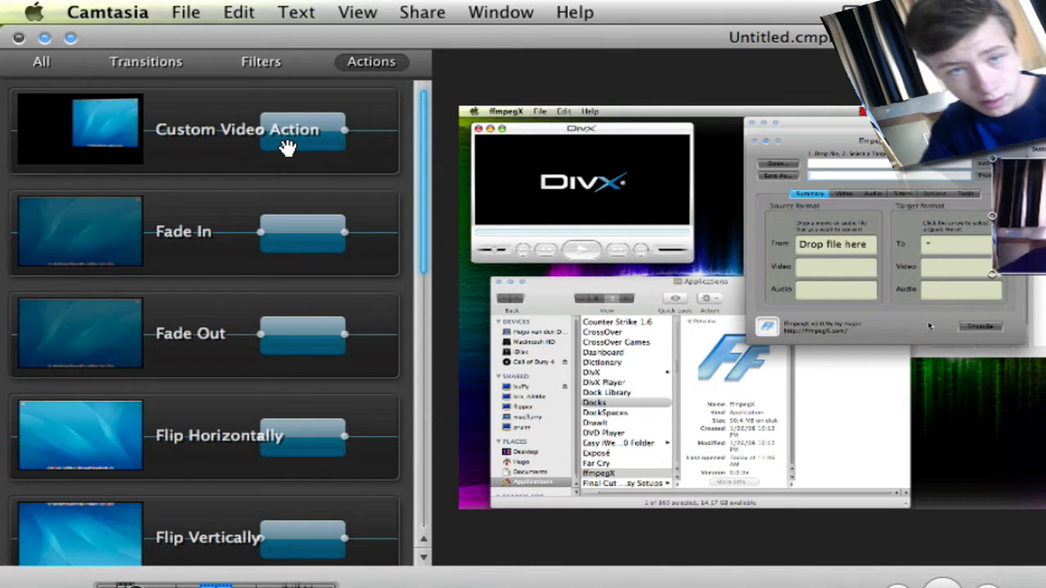
{"action": "mouse_move", "coordinate": [288, 148]}
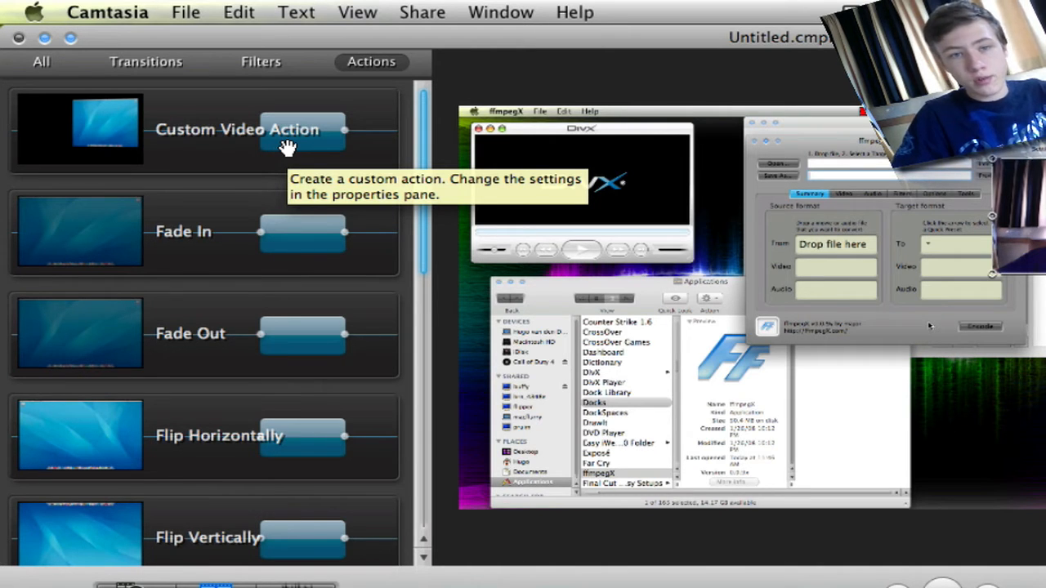
{"action": "mouse_move", "coordinate": [389, 228]}
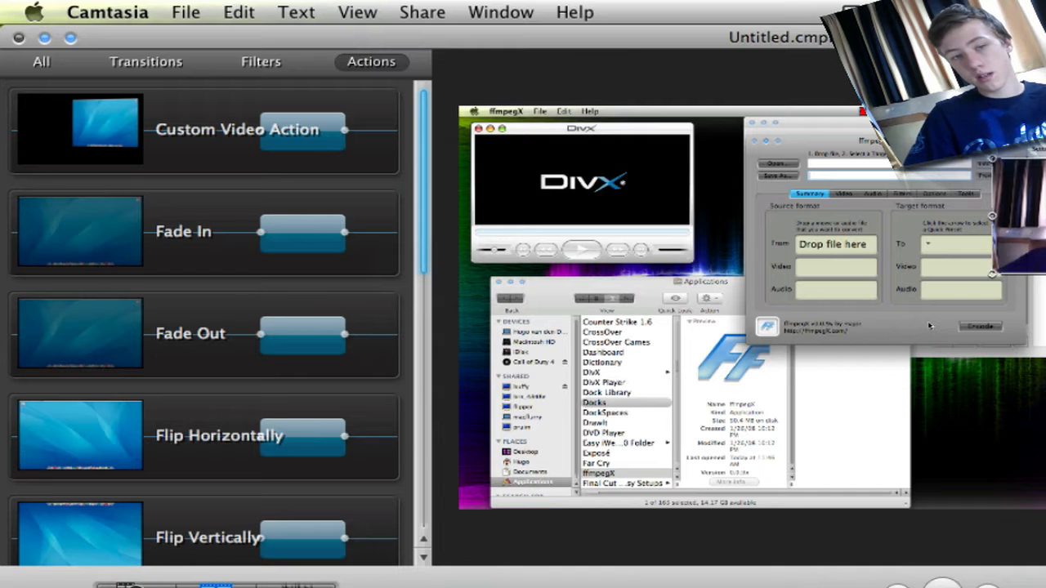
{"action": "mouse_move", "coordinate": [281, 157]}
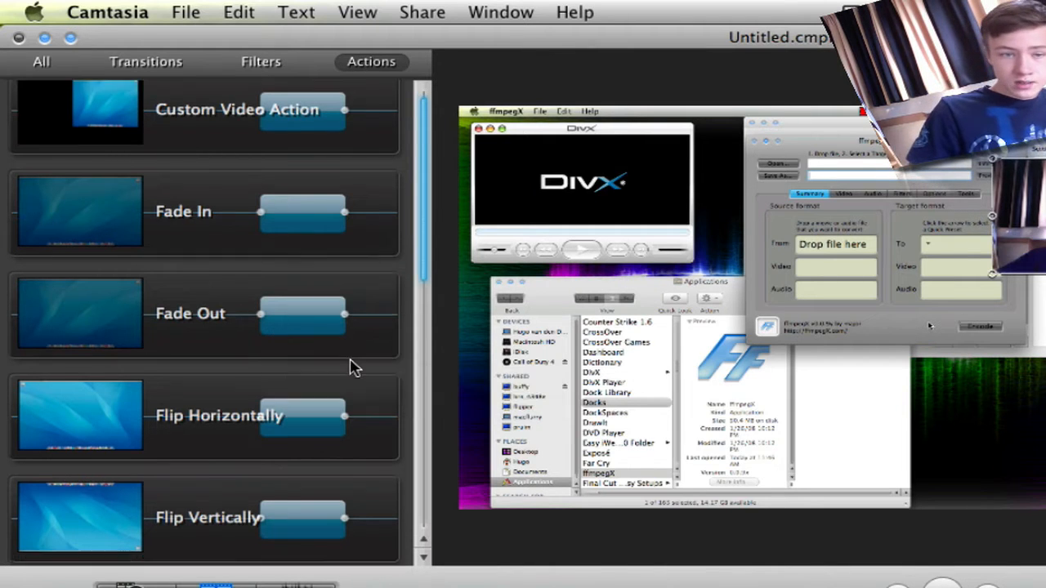
Dismiss the SmartFocus 'recording too short' error and show the canvas size presets (720p, 1080p, YouTube)
{"action": "scroll", "scroll_direction": "down", "scroll_amount": 3}
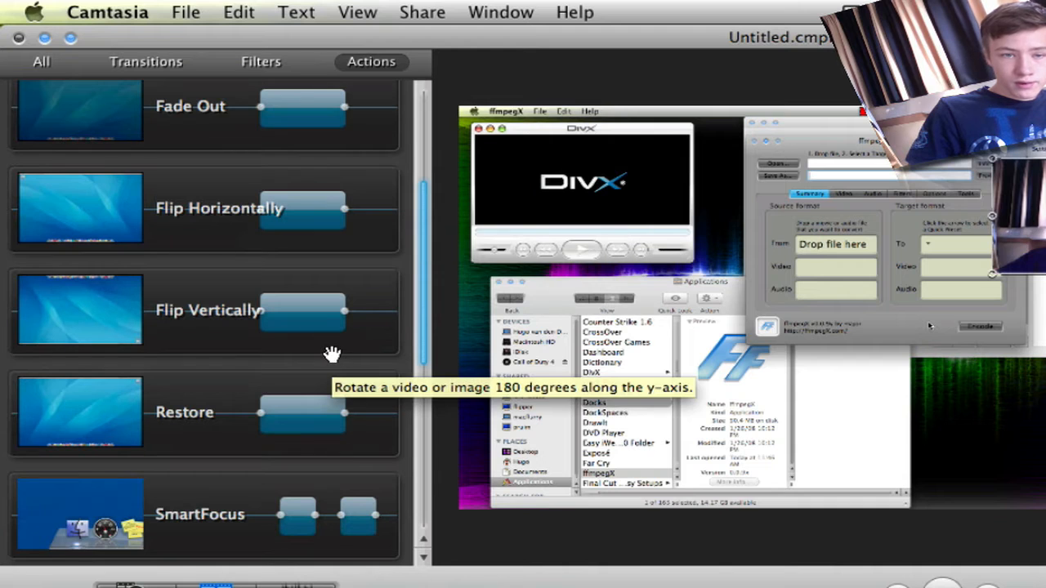
{"action": "scroll", "scroll_direction": "down", "scroll_amount": 3}
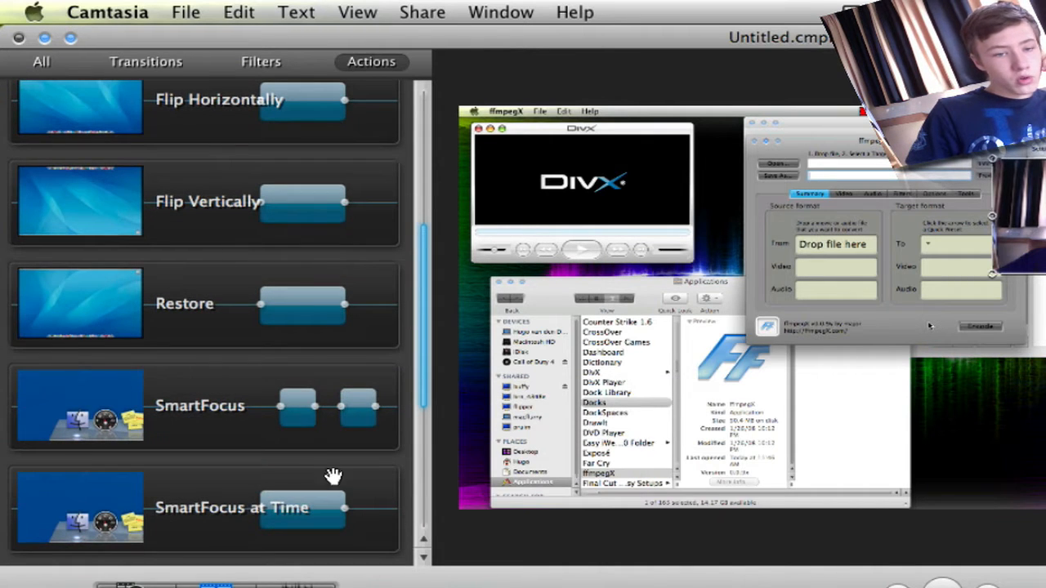
{"action": "scroll", "scroll_direction": "down", "scroll_amount": 3}
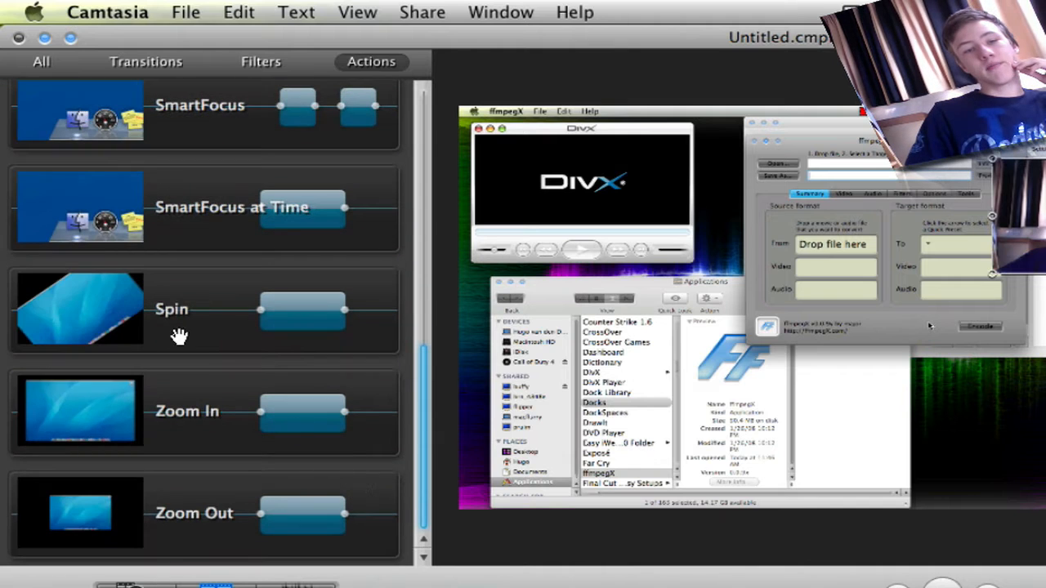
{"action": "mouse_move", "coordinate": [307, 507]}
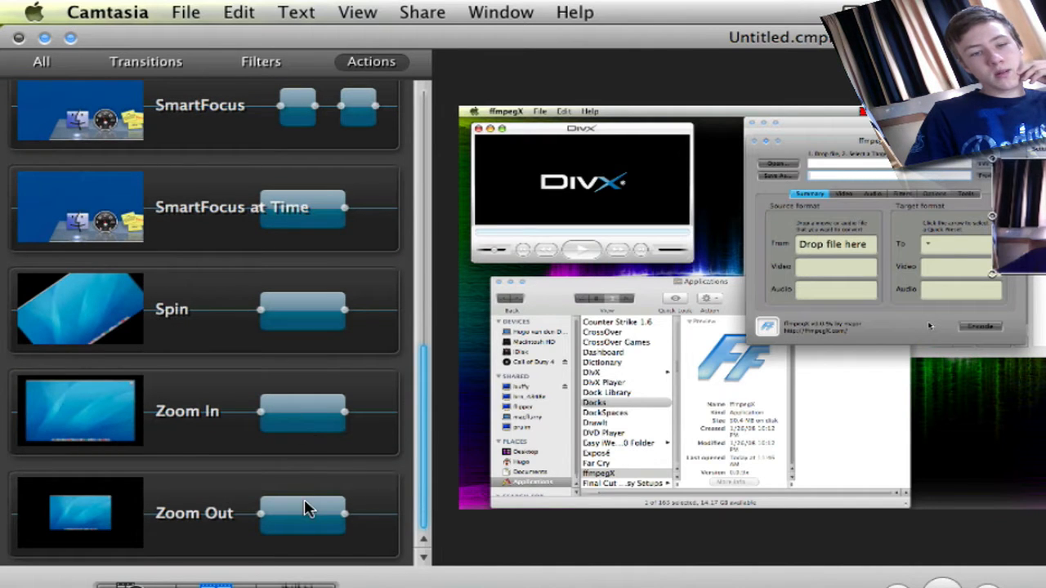
{"action": "scroll", "scroll_direction": "up", "scroll_amount": 3}
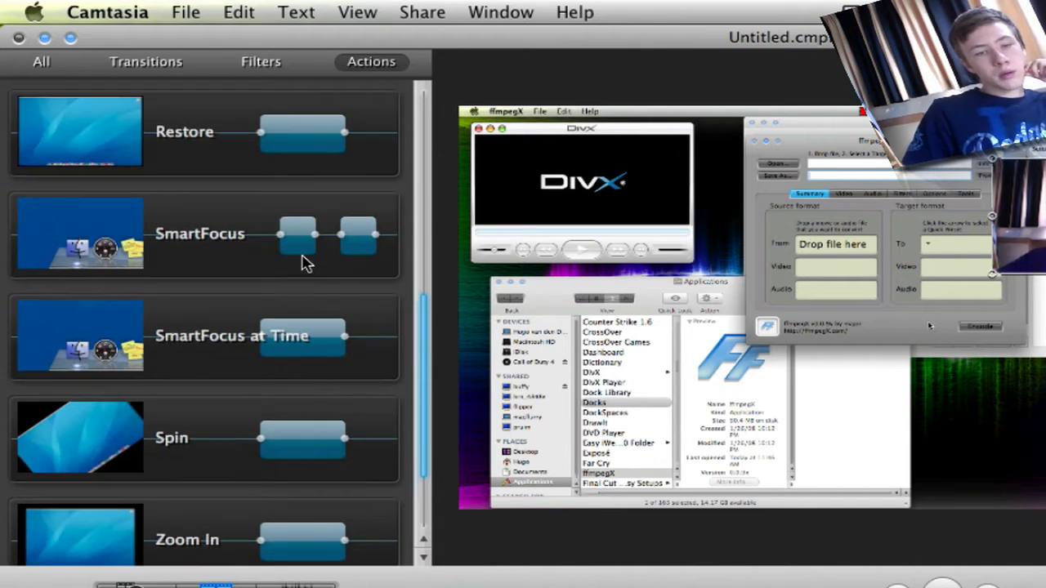
{"action": "mouse_move", "coordinate": [259, 286]}
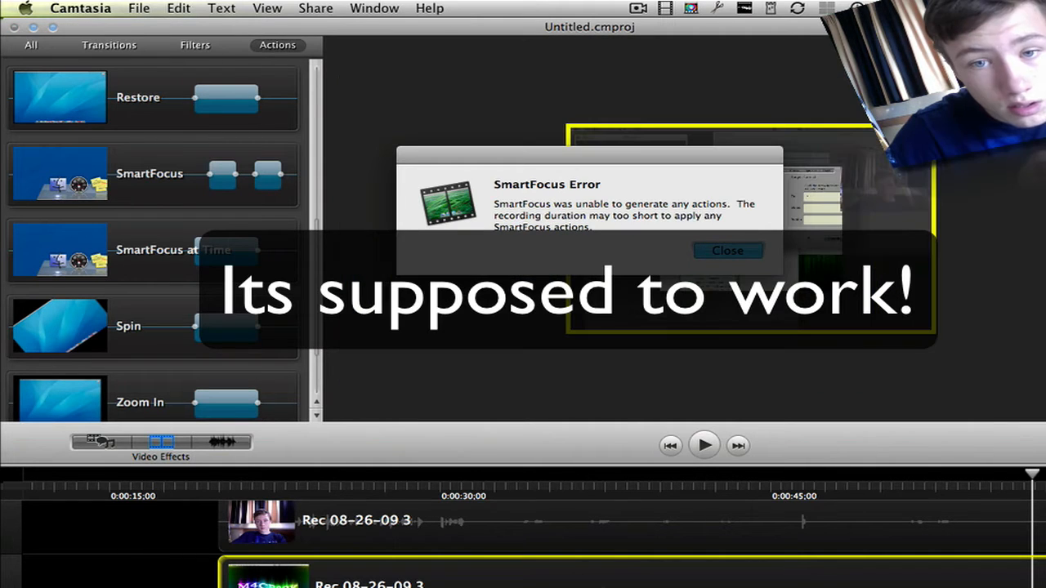
{"action": "left_click", "coordinate": [726, 251]}
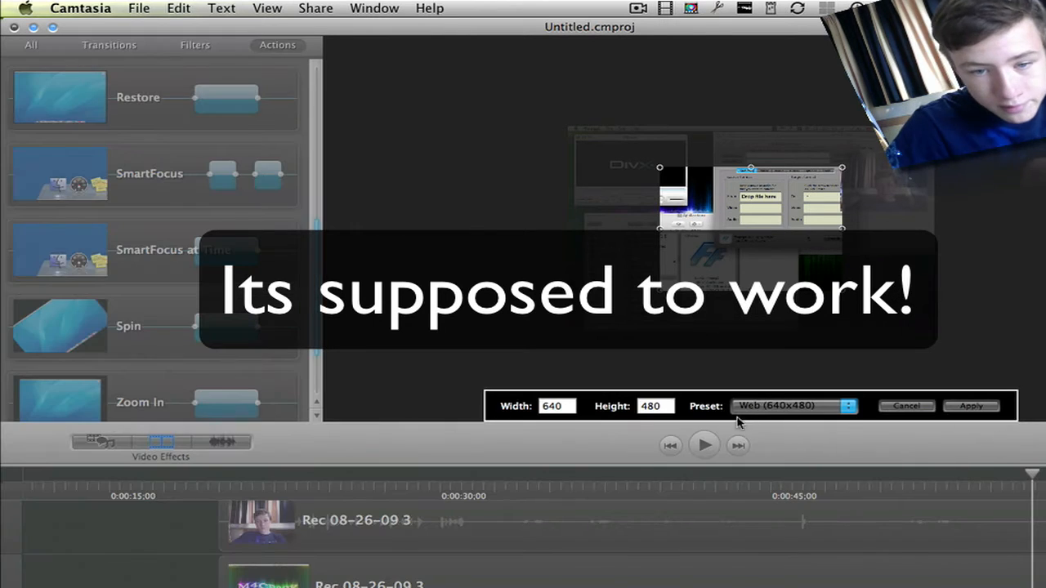
{"action": "left_click", "coordinate": [793, 406]}
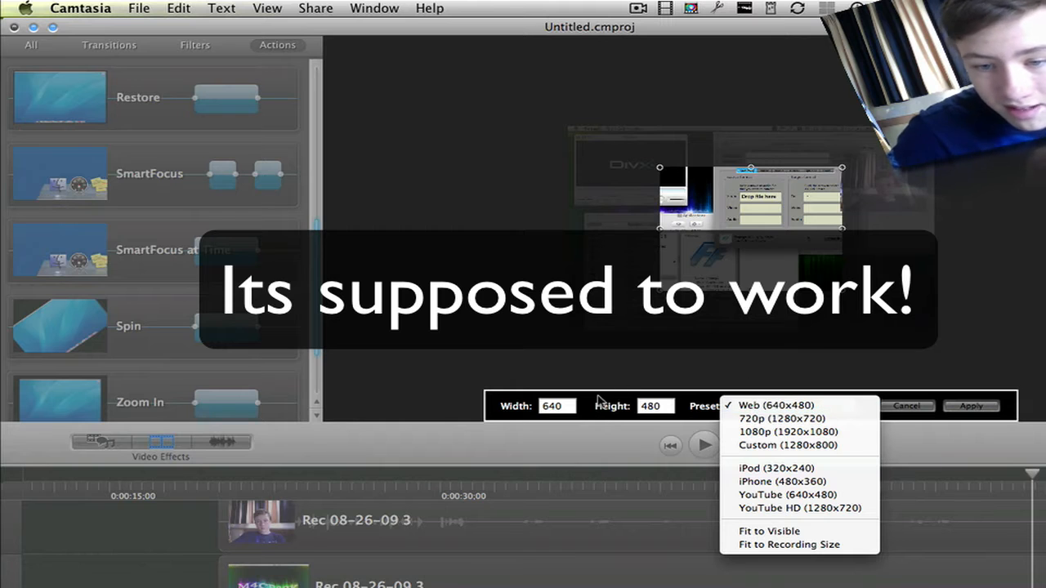
{"action": "mouse_move", "coordinate": [804, 461]}
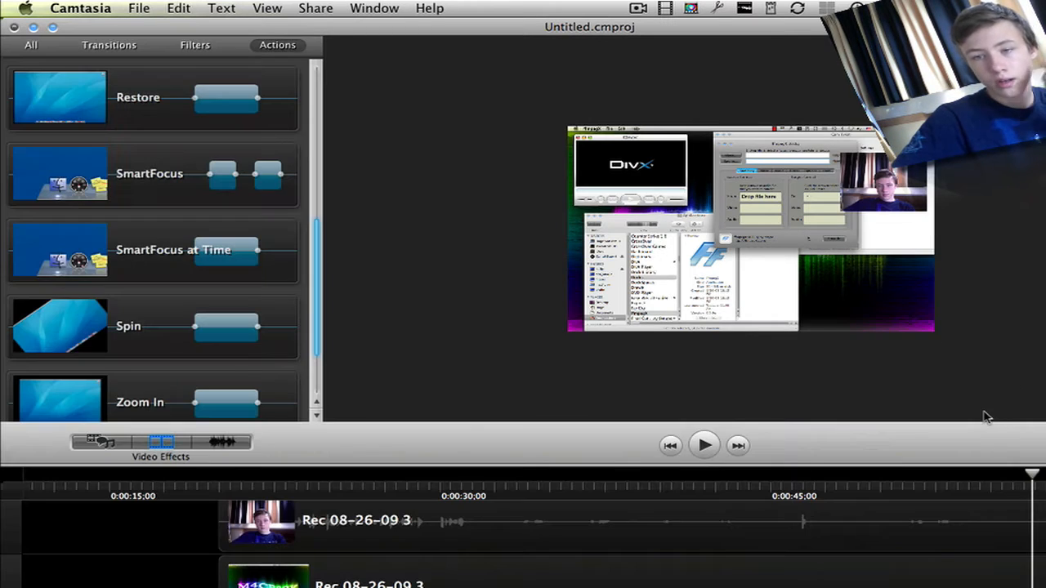
{"action": "mouse_move", "coordinate": [549, 370]}
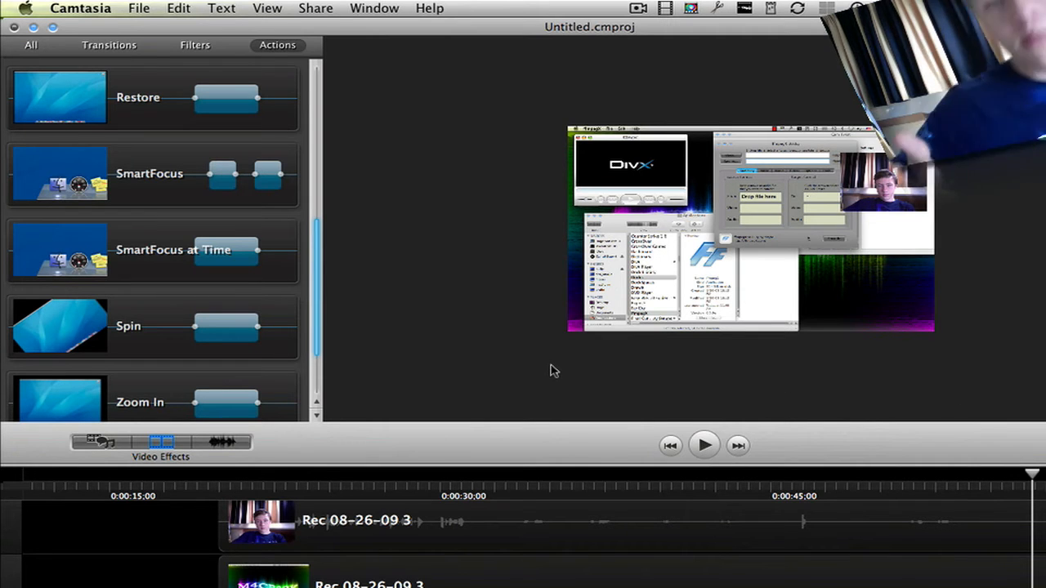
{"action": "mouse_move", "coordinate": [752, 392]}
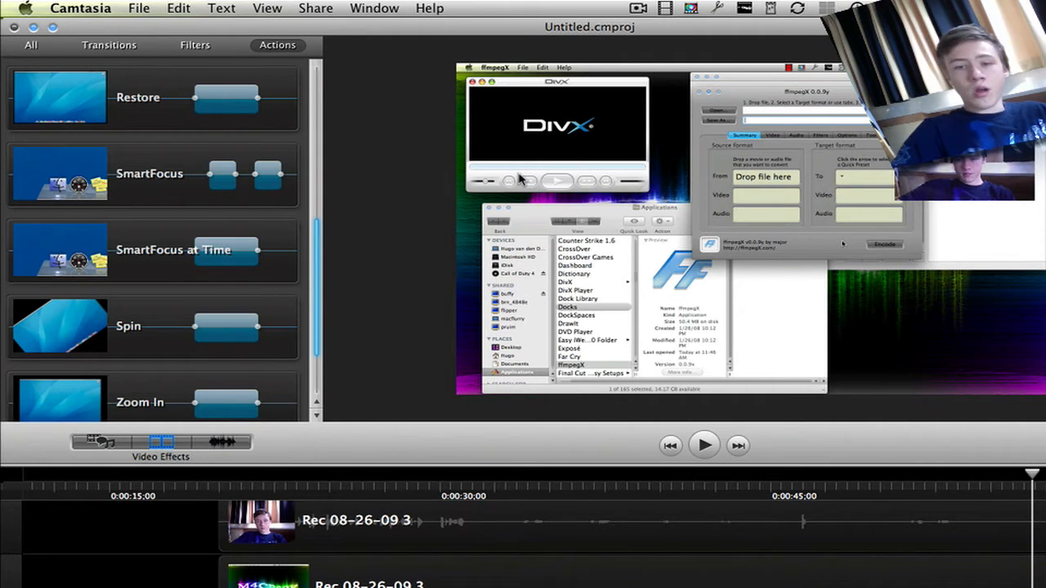
{"action": "mouse_move", "coordinate": [441, 481]}
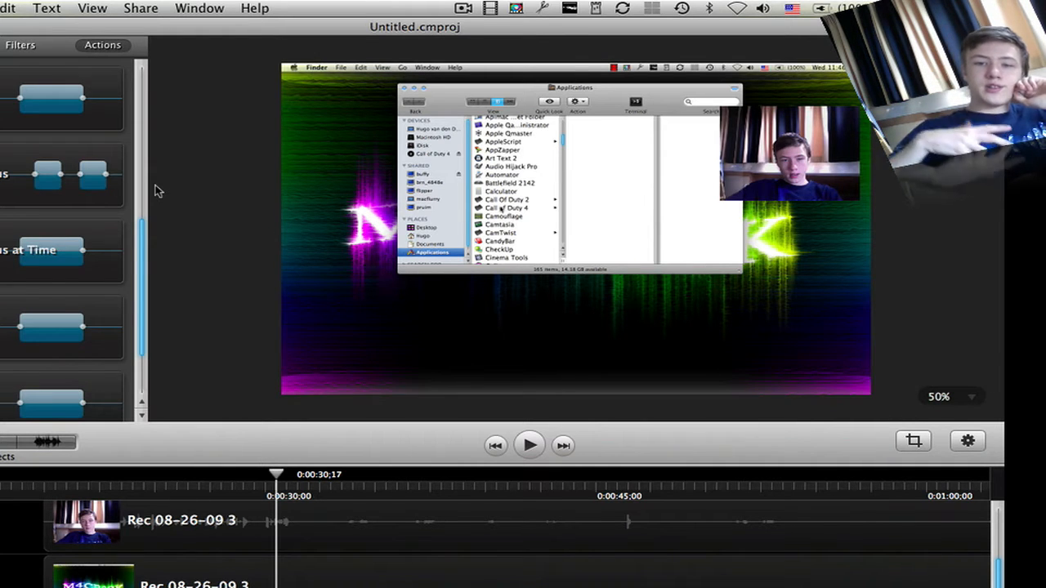
{"action": "mouse_move", "coordinate": [438, 82]}
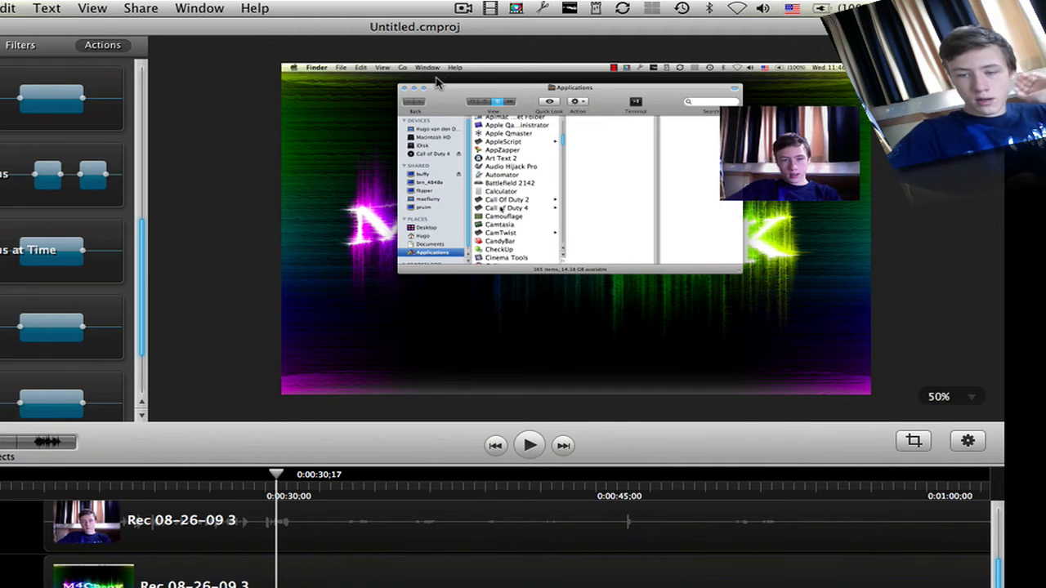
{"action": "mouse_move", "coordinate": [439, 481]}
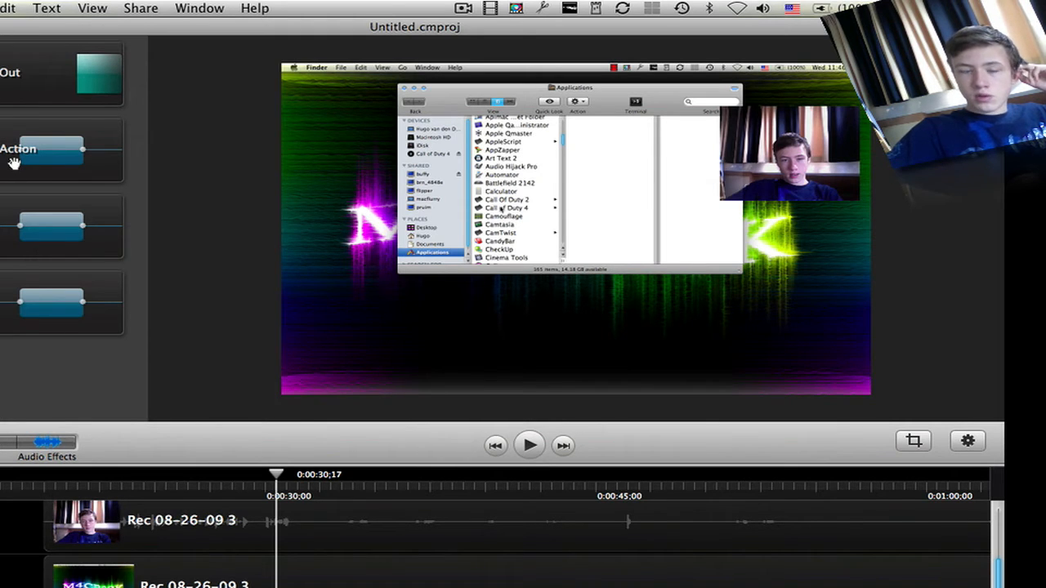
{"action": "mouse_move", "coordinate": [8, 98]}
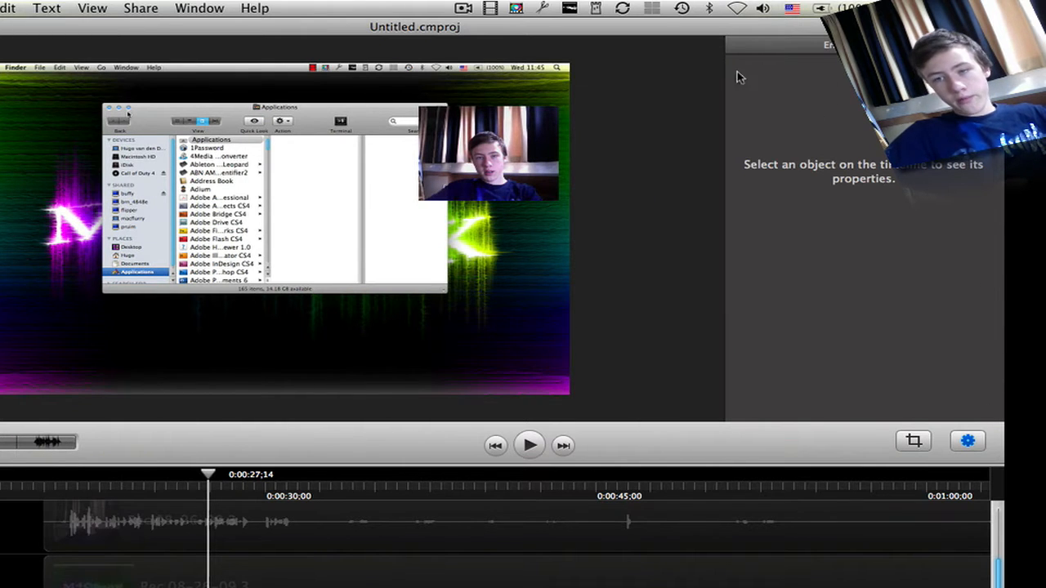
{"action": "mouse_move", "coordinate": [712, 572]}
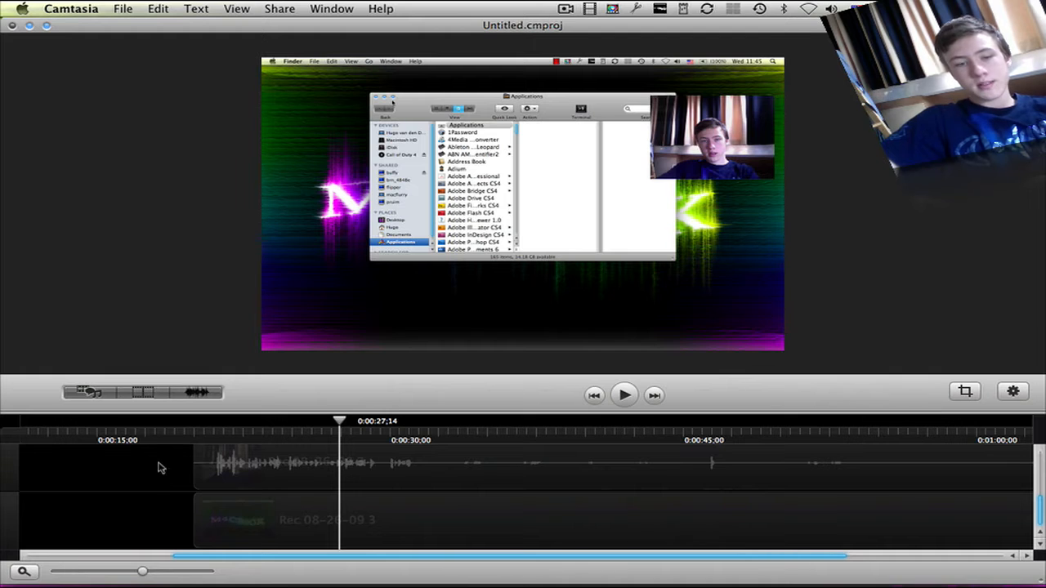
Show the video actions list with Custom Video Action, Fade In and Fade Out
{"action": "left_click", "coordinate": [196, 392]}
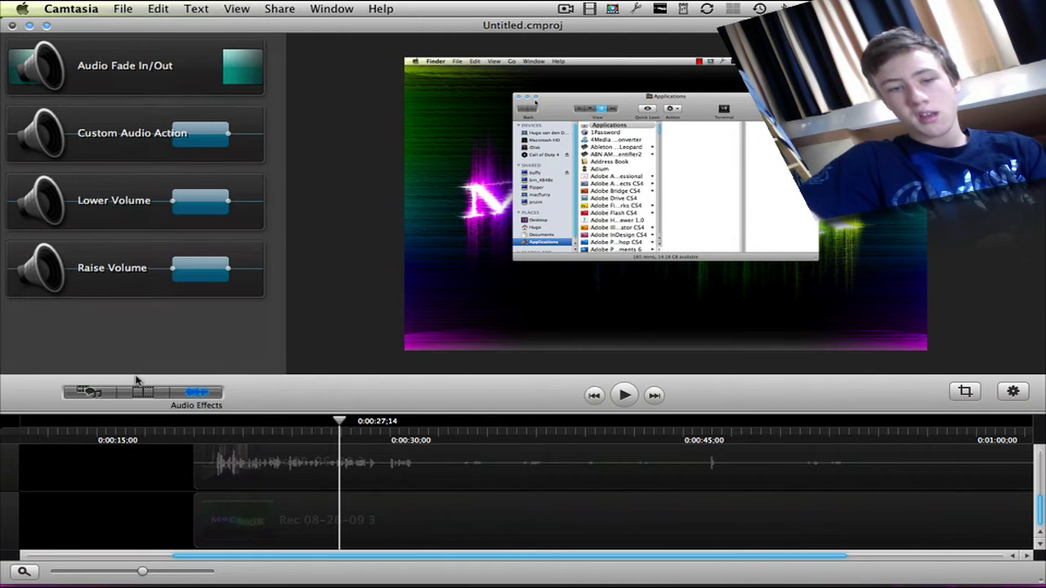
{"action": "left_click", "coordinate": [142, 392]}
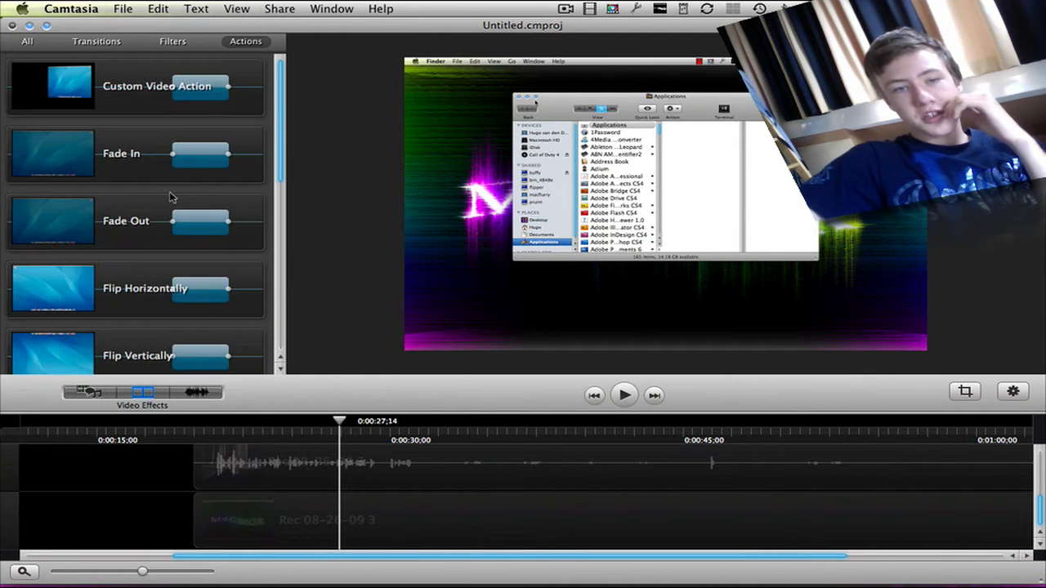
{"action": "mouse_move", "coordinate": [167, 88]}
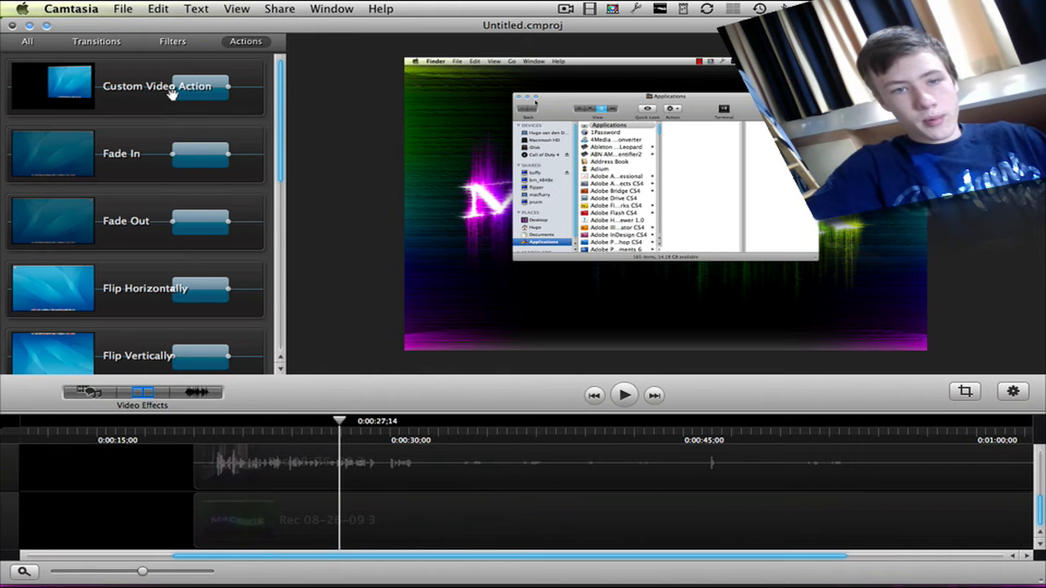
{"action": "mouse_move", "coordinate": [466, 449]}
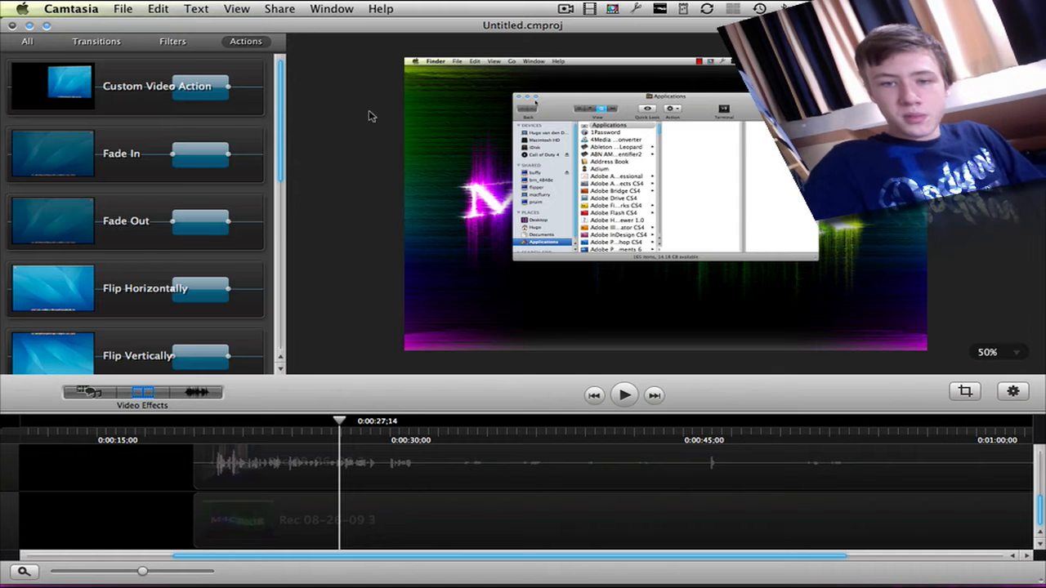
{"action": "mouse_move", "coordinate": [423, 150]}
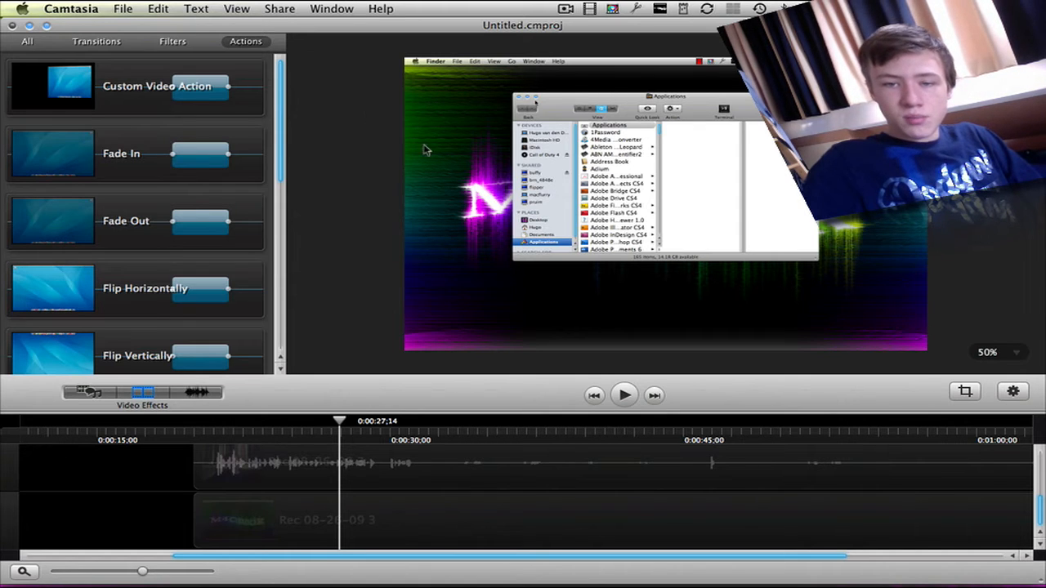
{"action": "mouse_move", "coordinate": [482, 232]}
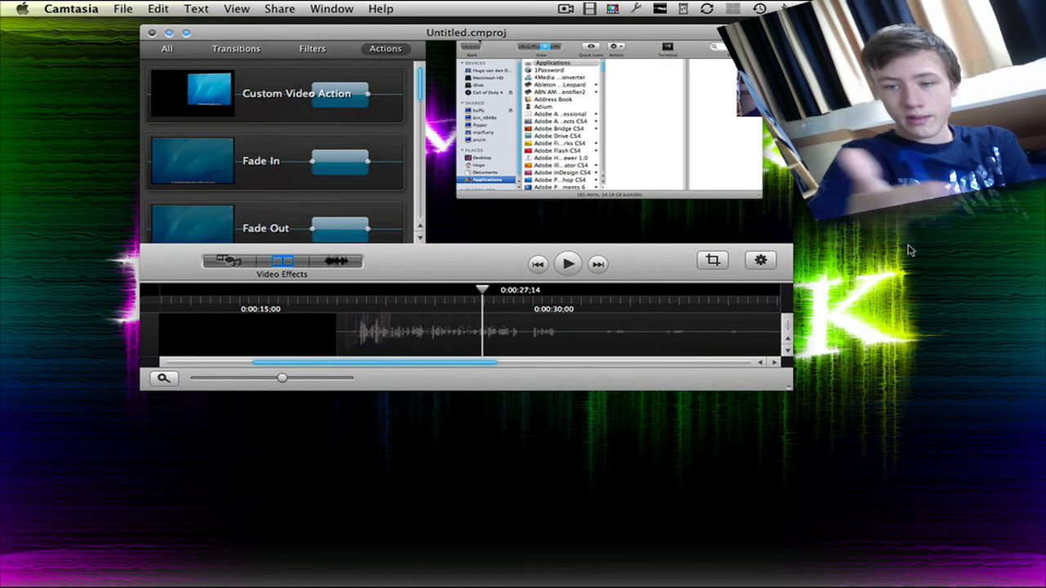
{"action": "mouse_move", "coordinate": [801, 394]}
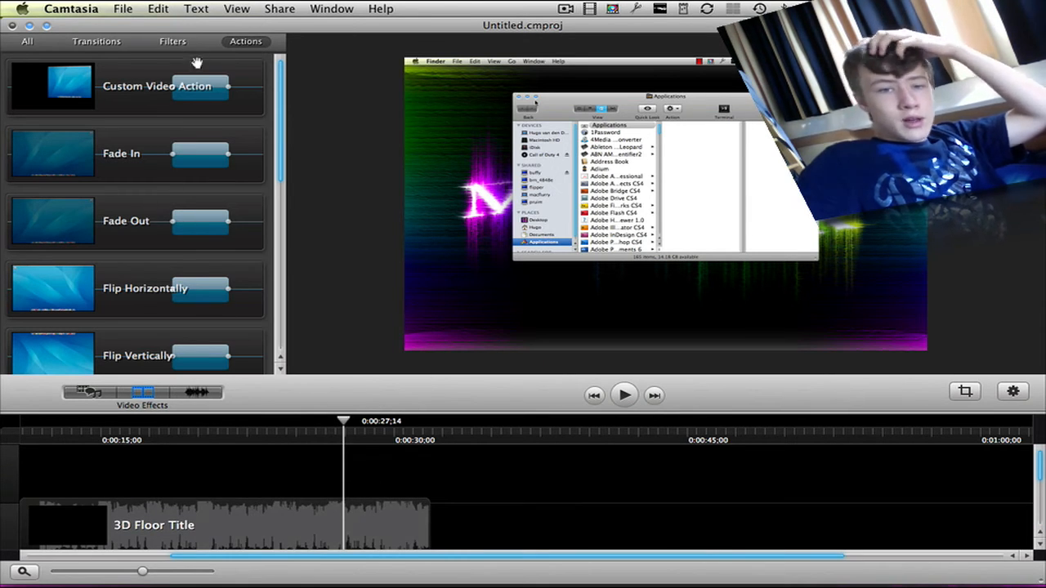
Scroll the Actions list to SmartFocus before switching to transitions like Fly In/Out and Zoom In/Out
{"action": "scroll", "scroll_direction": "down", "scroll_amount": 3}
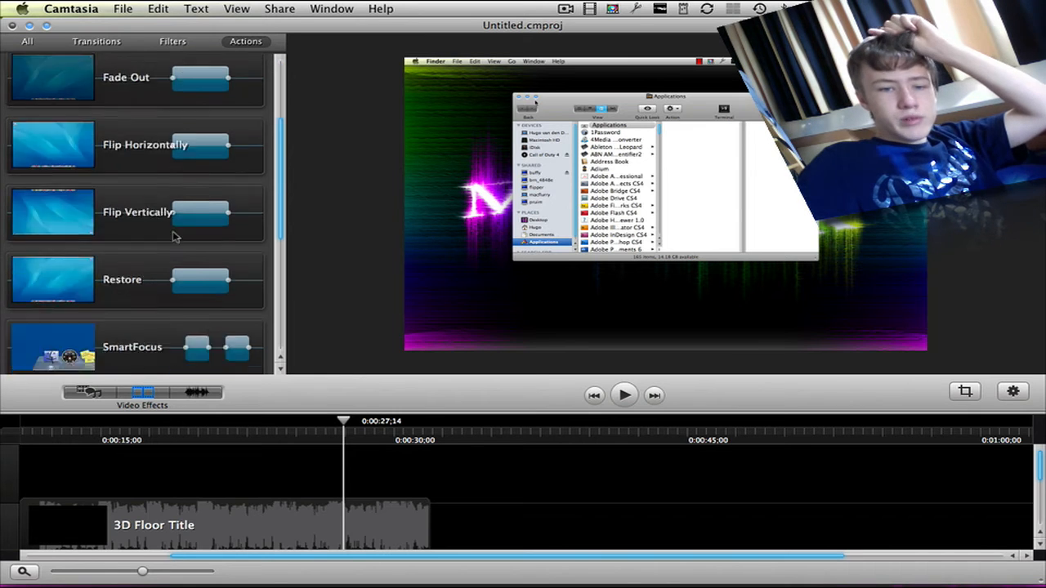
{"action": "scroll", "scroll_direction": "up", "scroll_amount": 3}
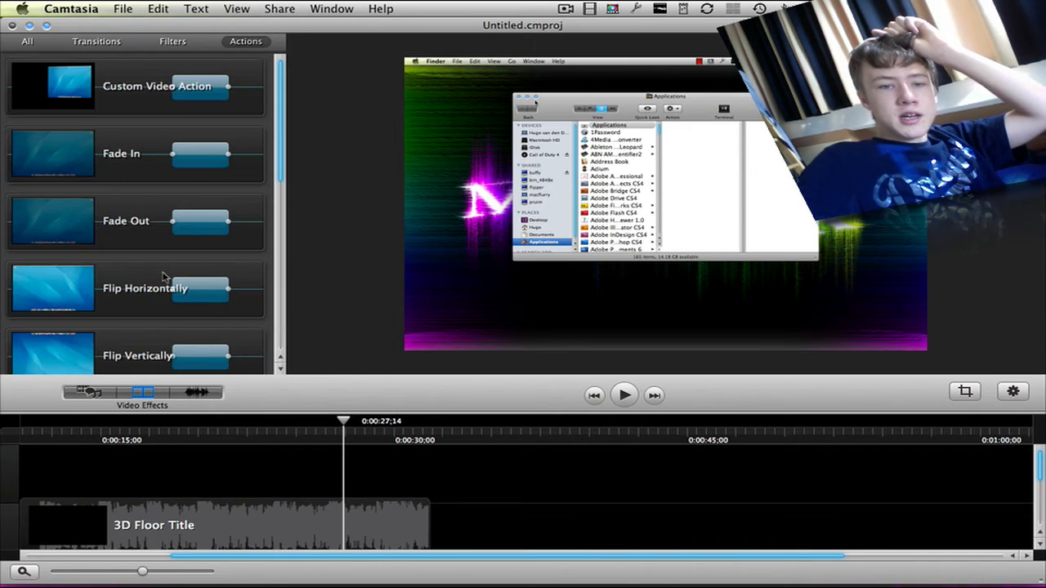
{"action": "scroll", "scroll_direction": "down", "scroll_amount": 3}
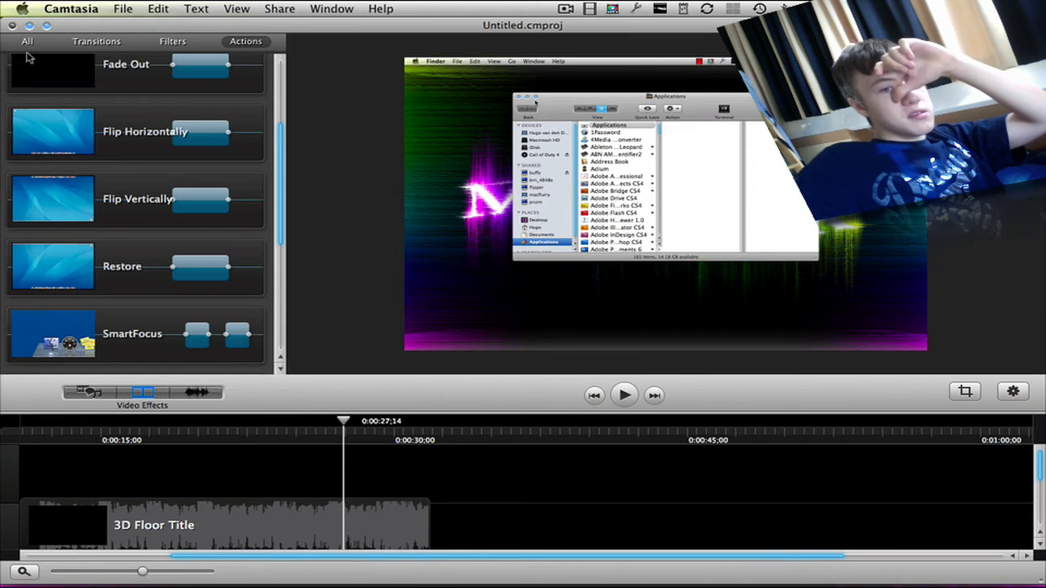
{"action": "scroll", "scroll_direction": "down", "scroll_amount": 3}
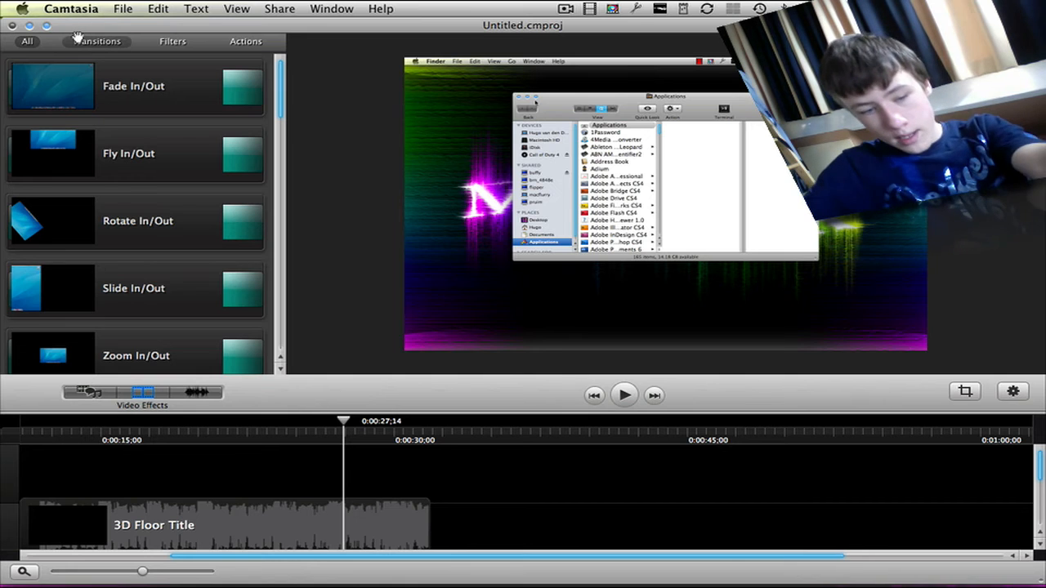
{"action": "mouse_move", "coordinate": [97, 41]}
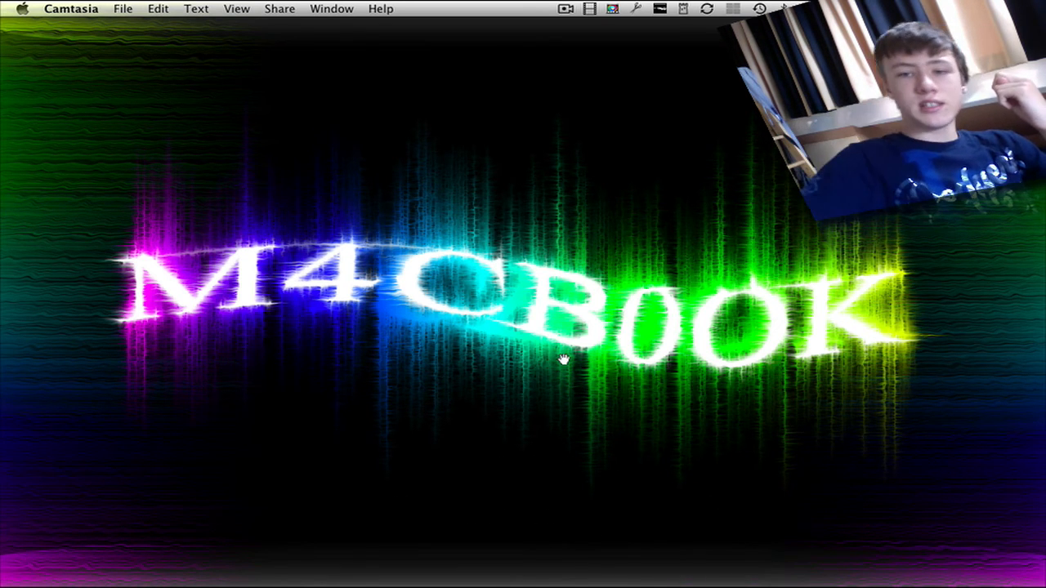
{"action": "mouse_move", "coordinate": [555, 209]}
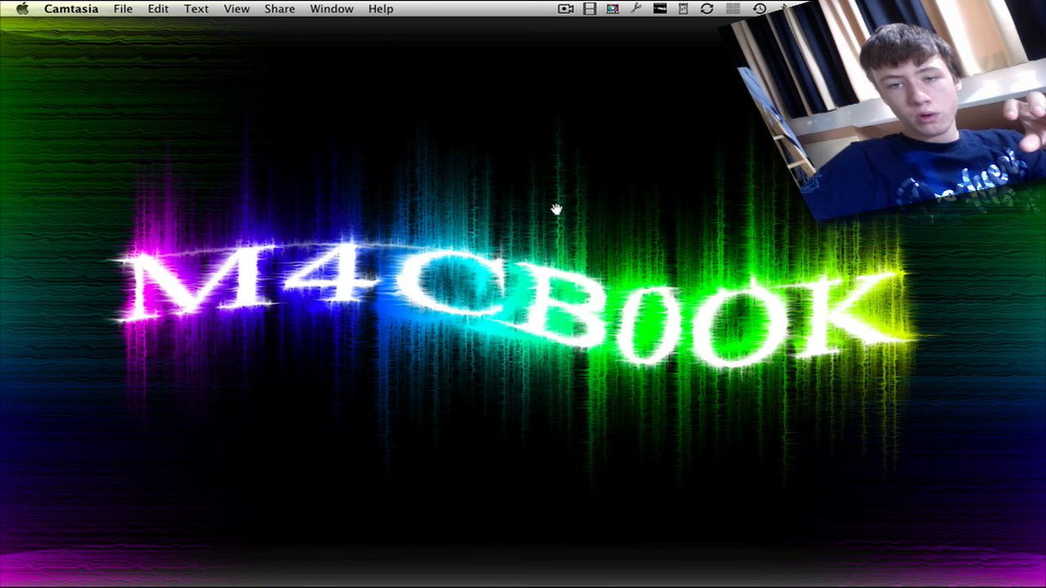
{"action": "mouse_move", "coordinate": [585, 32]}
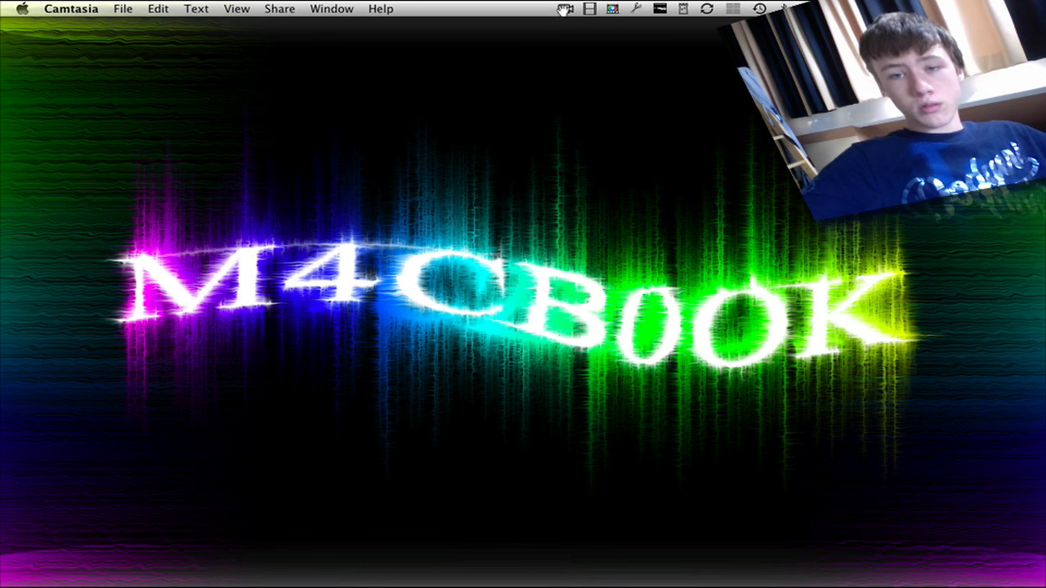
Show the ScreenFlow menu-bar recording menu with its Stop Record option
{"action": "left_click", "coordinate": [566, 10]}
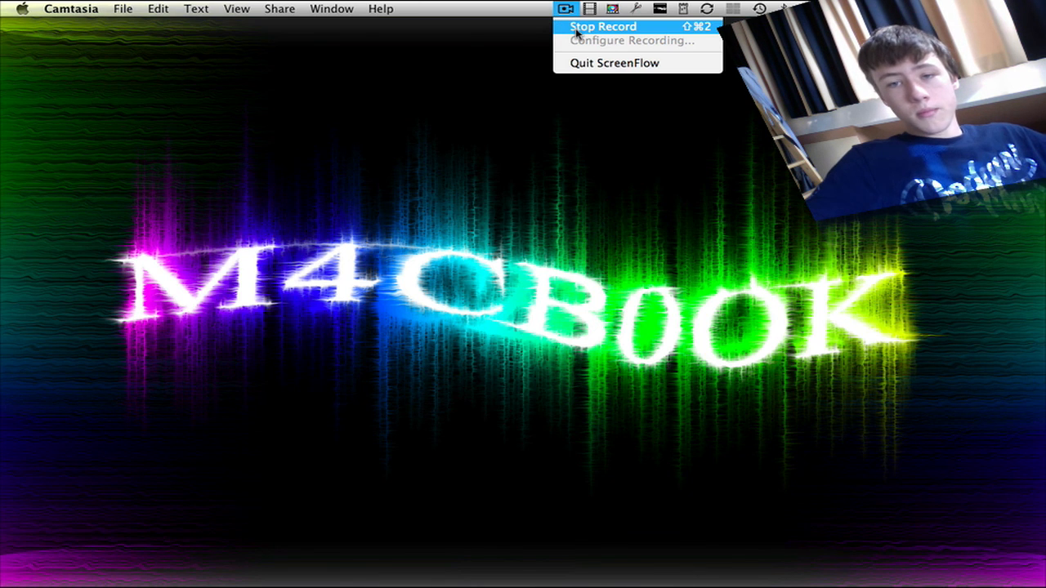